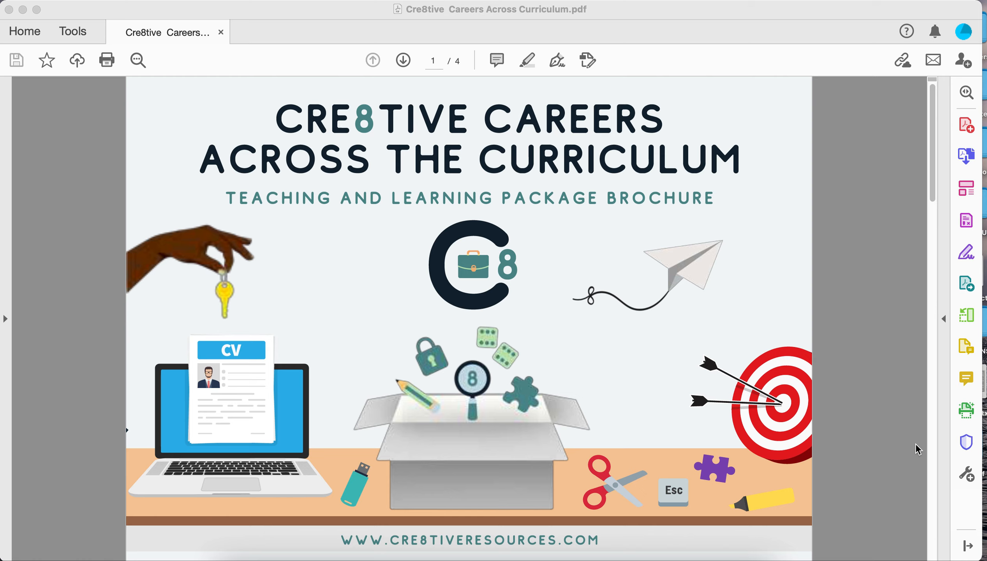
{"action": "mouse_move", "coordinate": [885, 358]}
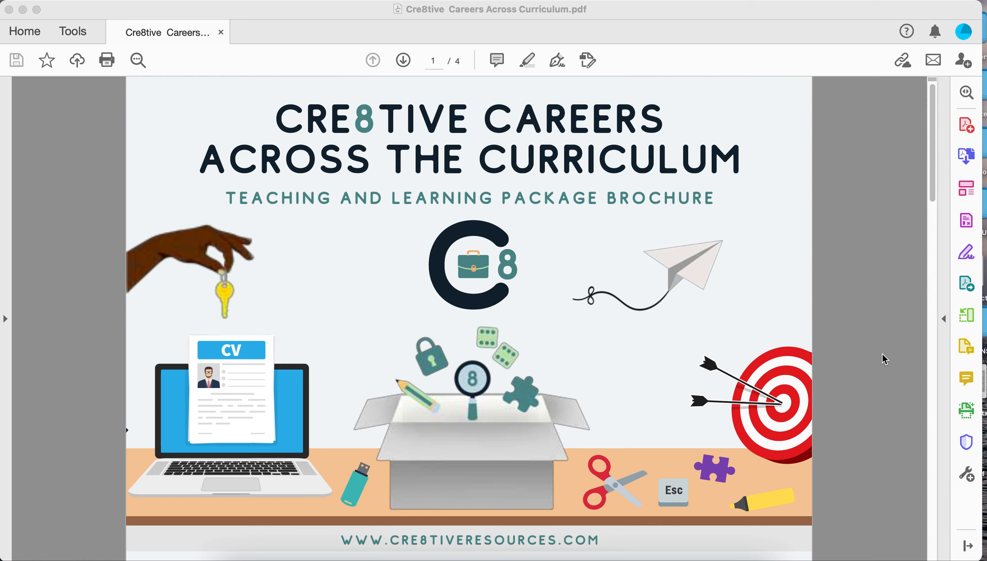
Advance the brochure from the cover to page 2, the curriculum package summary
{"action": "left_click", "coordinate": [403, 60]}
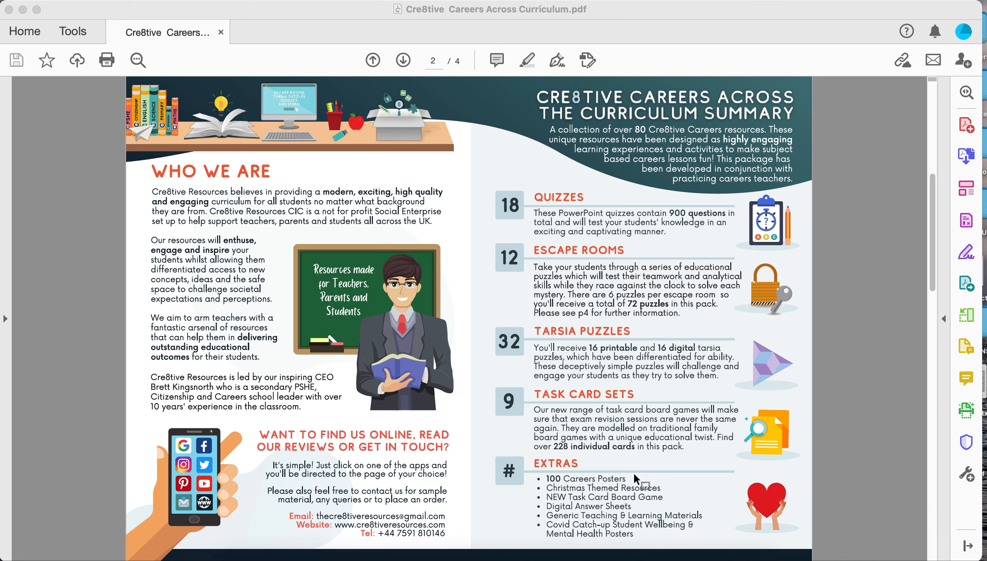
Advance the brochure to page 3 of 4, the package breakdown
{"action": "left_click", "coordinate": [402, 60]}
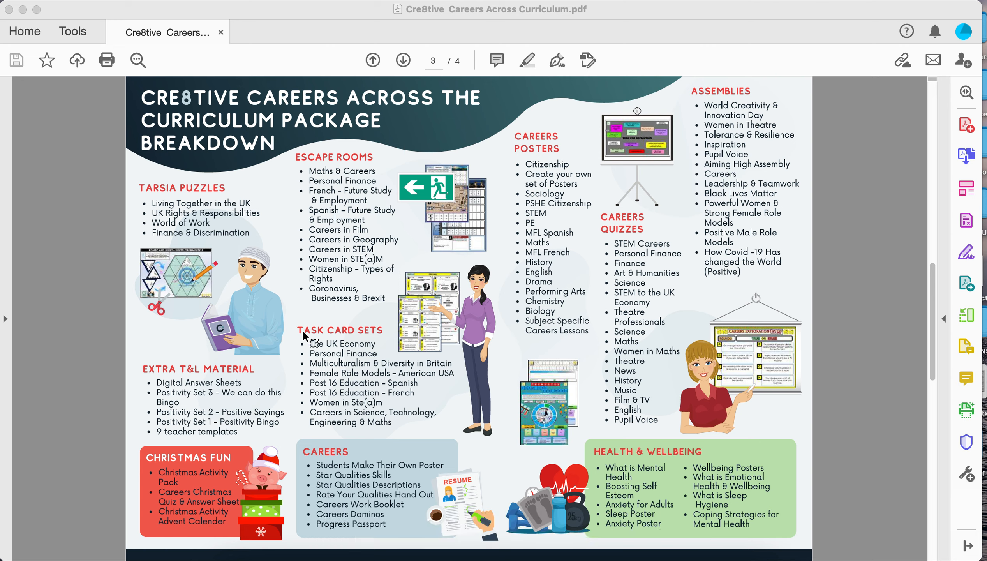
{"action": "mouse_move", "coordinate": [508, 200]}
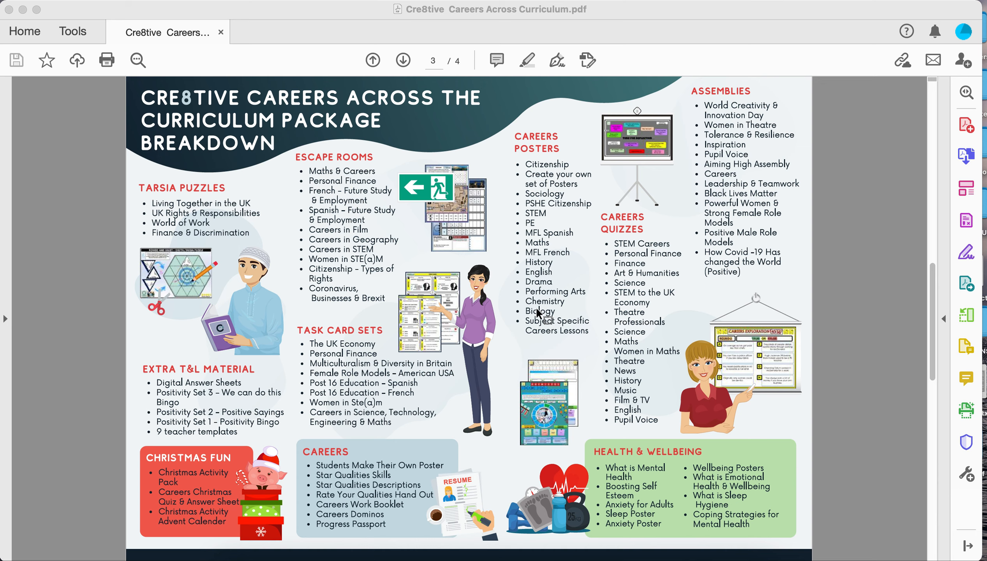
{"action": "mouse_move", "coordinate": [540, 259]}
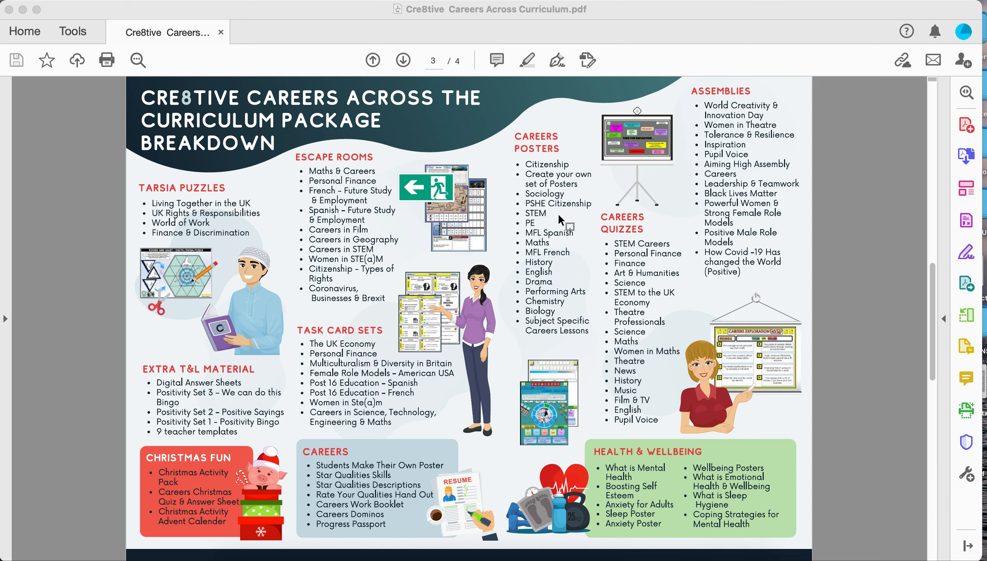
{"action": "mouse_move", "coordinate": [662, 268]}
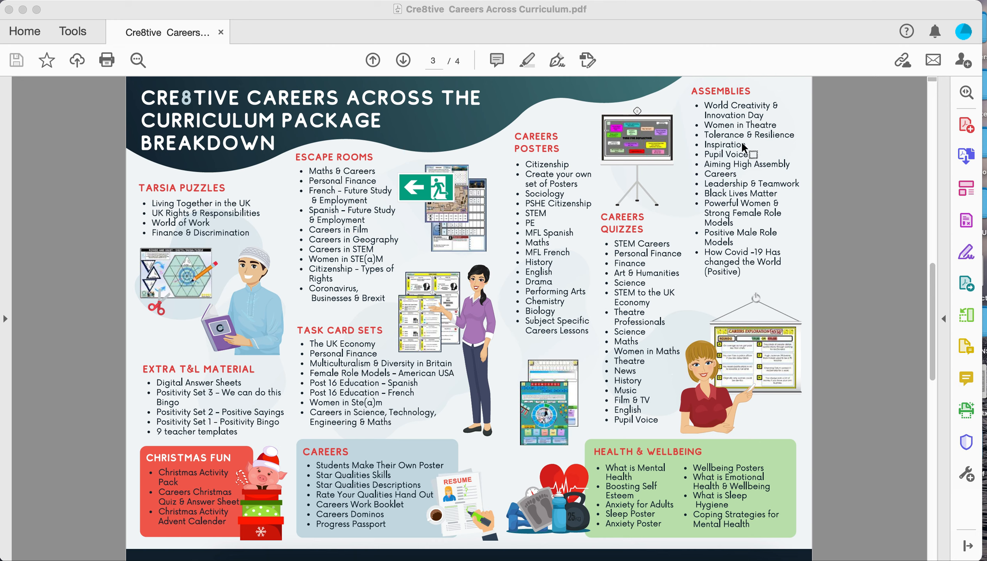
{"action": "mouse_move", "coordinate": [775, 138]}
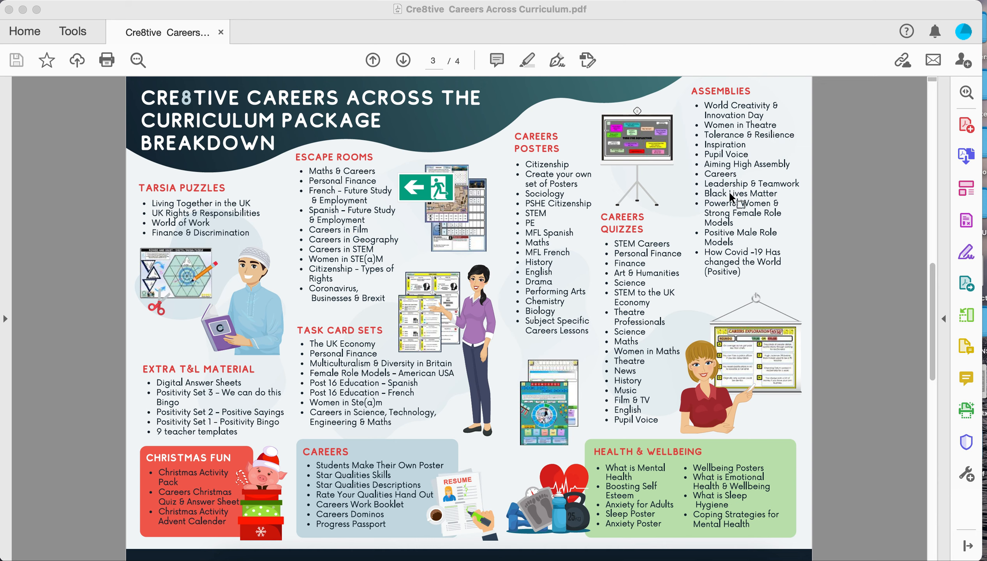
{"action": "mouse_move", "coordinate": [815, 255]}
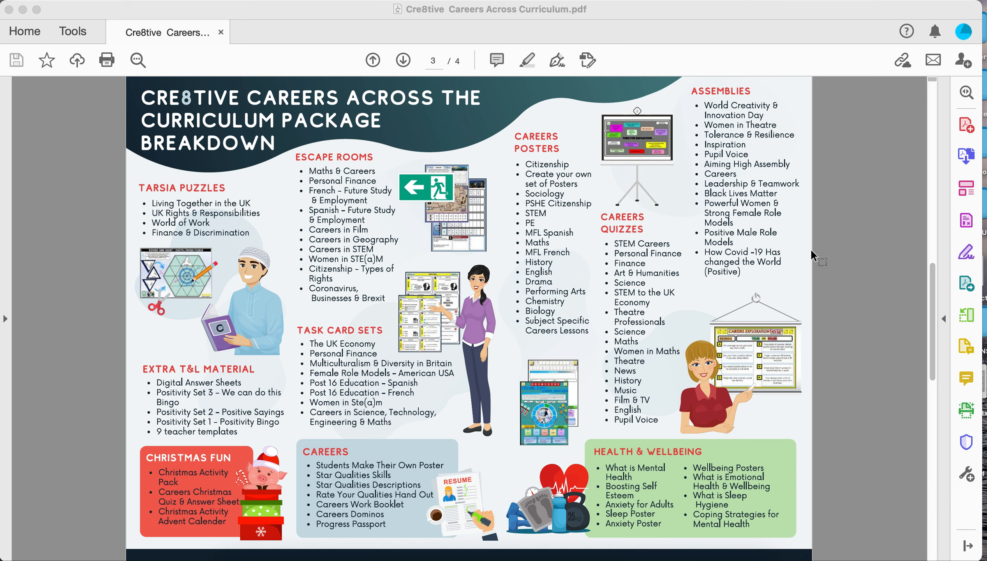
Advance to page 4 of 4, on how escape rooms work and getting started
{"action": "left_click", "coordinate": [403, 60]}
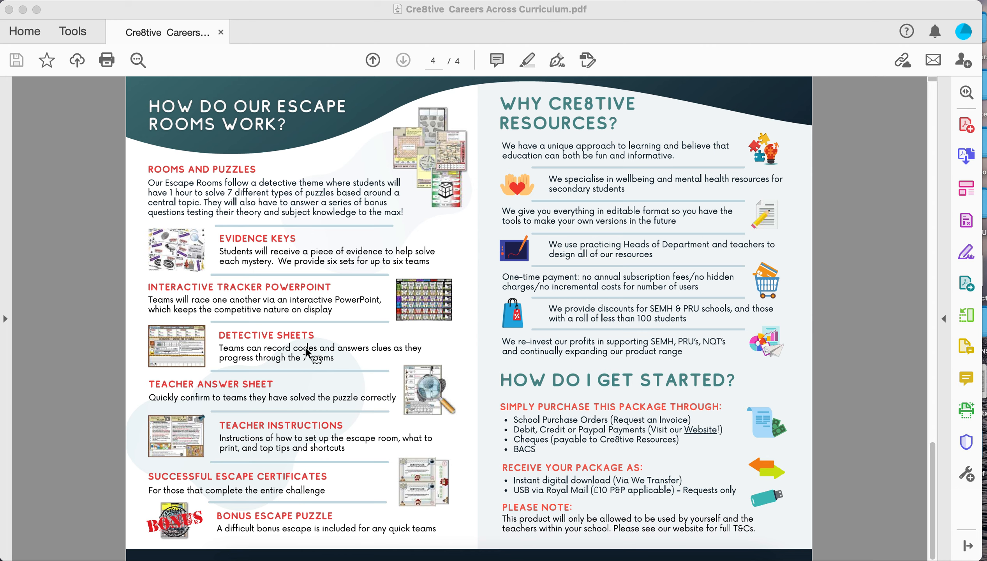
{"action": "mouse_move", "coordinate": [335, 419]}
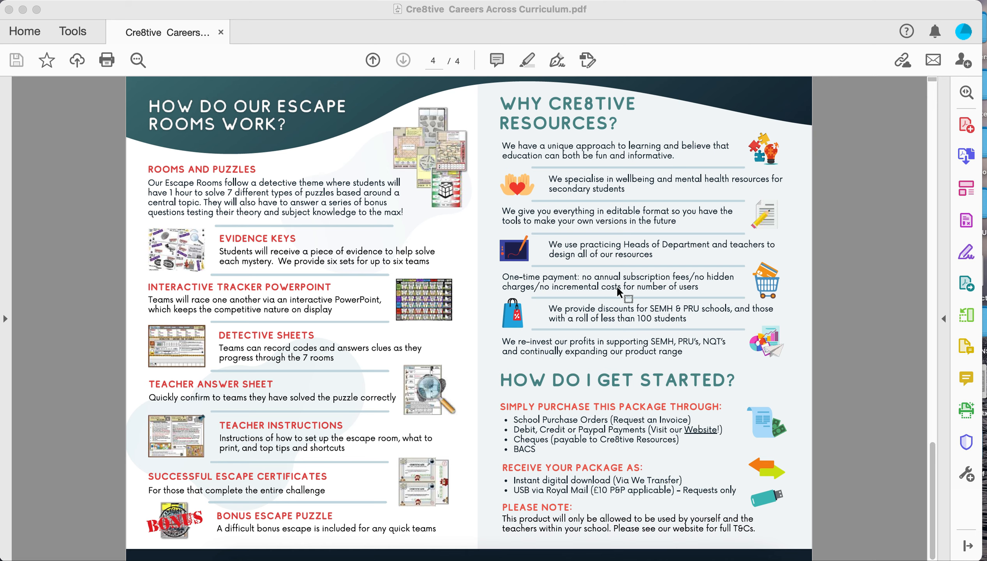
{"action": "mouse_move", "coordinate": [732, 206]}
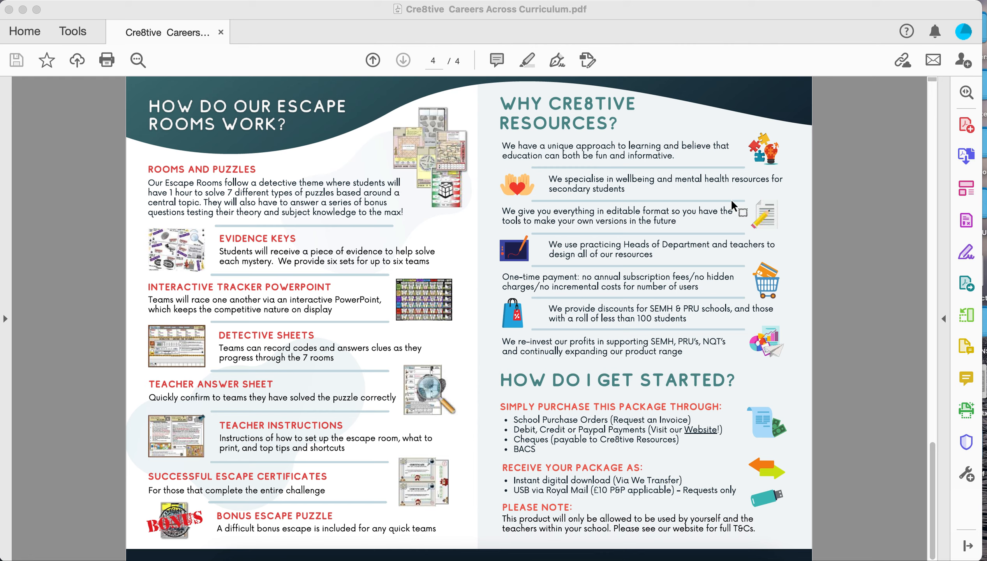
{"action": "mouse_move", "coordinate": [634, 146]}
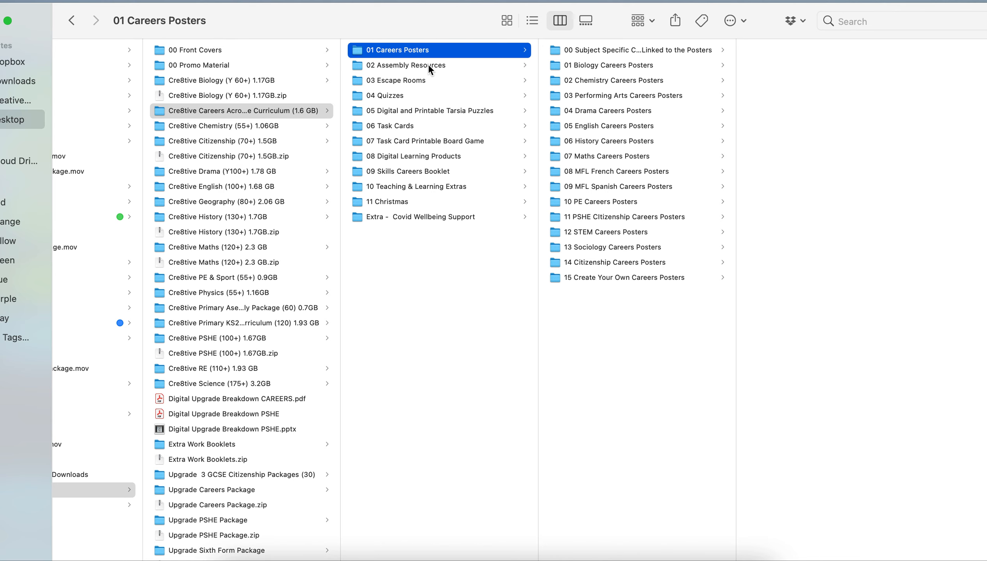
Browse the Escape Rooms, Task Card Board Game and Digital Learning Products folders, opening the Geography tracker
{"action": "left_click", "coordinate": [397, 80]}
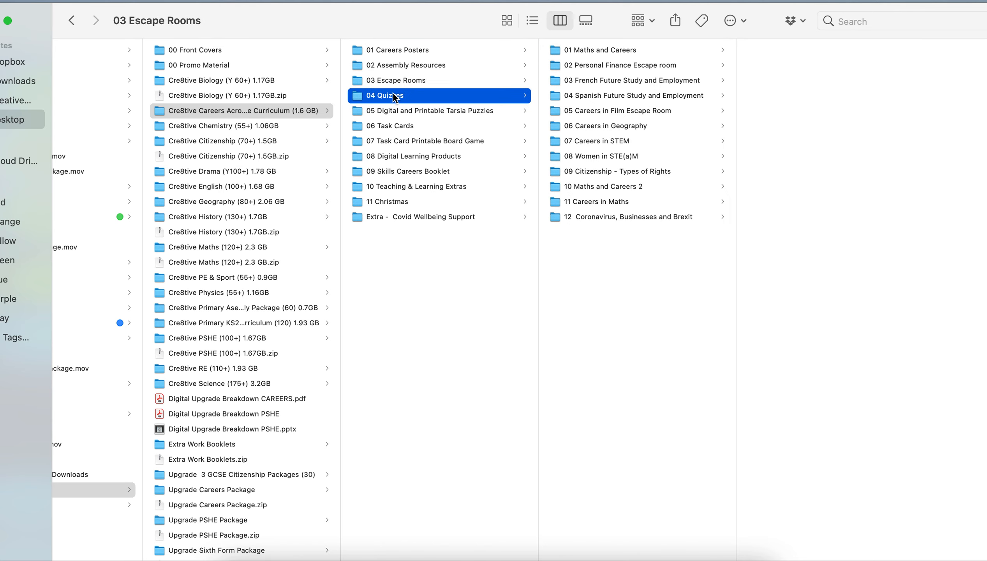
{"action": "left_click", "coordinate": [425, 141]}
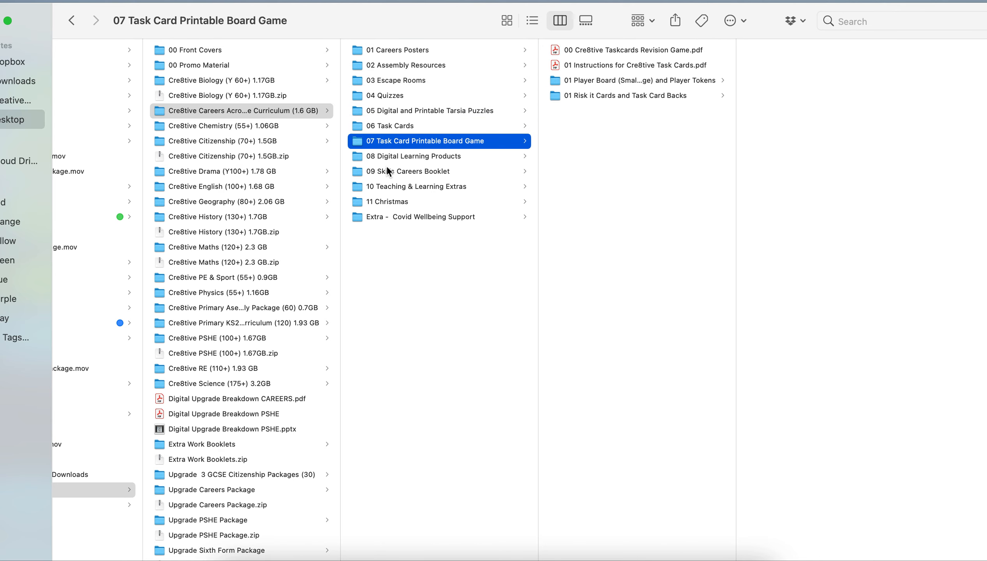
{"action": "left_click", "coordinate": [413, 156]}
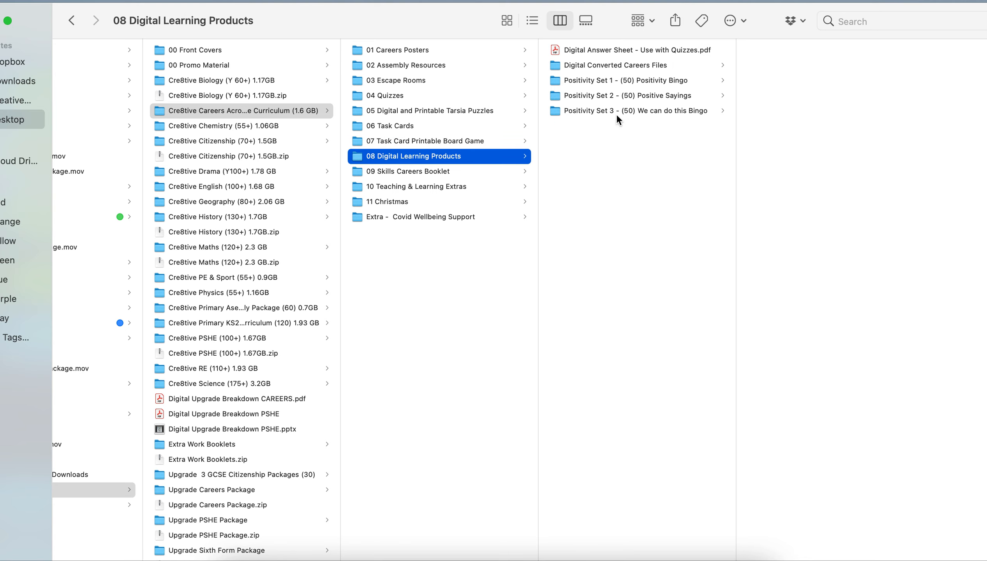
{"action": "left_click", "coordinate": [394, 202]}
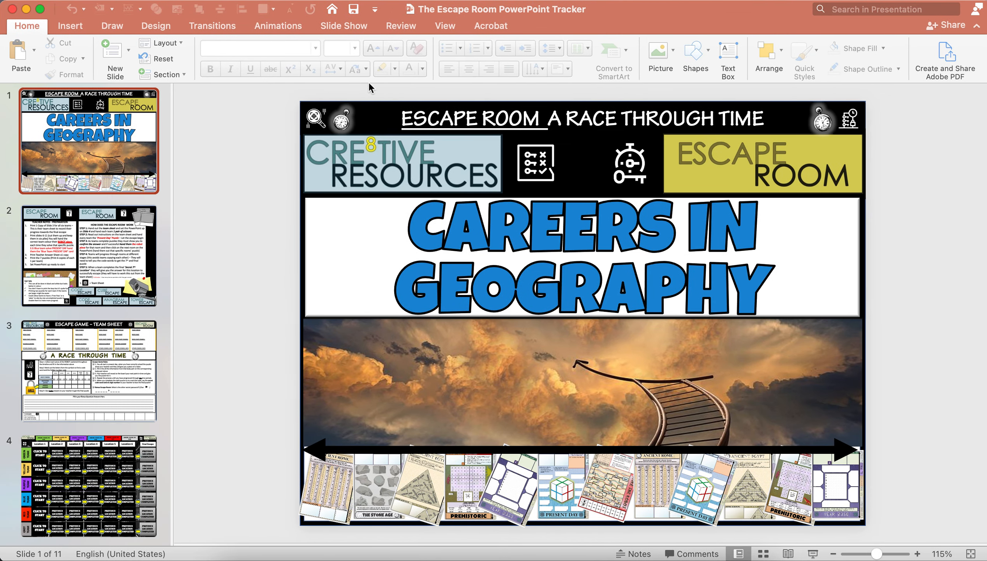
{"action": "mouse_move", "coordinate": [343, 223]}
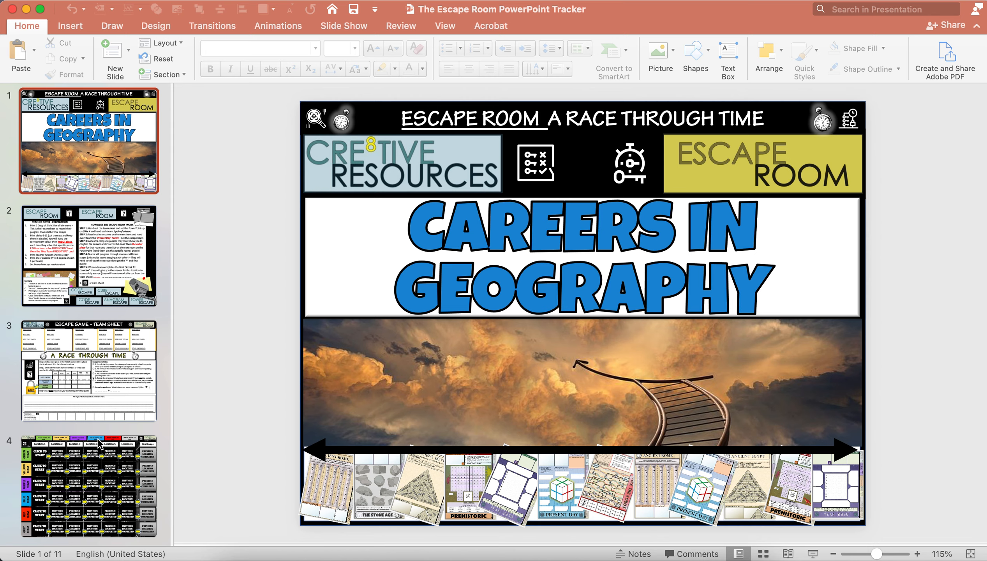
View the tracker's teacher notes, team sheet and slide 5 colour-coded team location grid
{"action": "scroll", "scroll_direction": "down", "scroll_amount": 3}
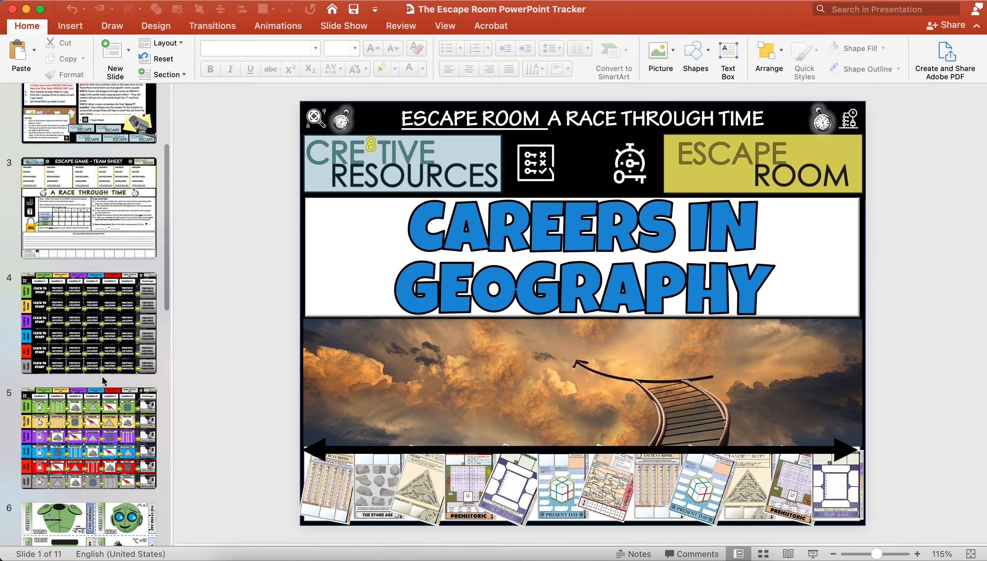
{"action": "left_click", "coordinate": [88, 255]}
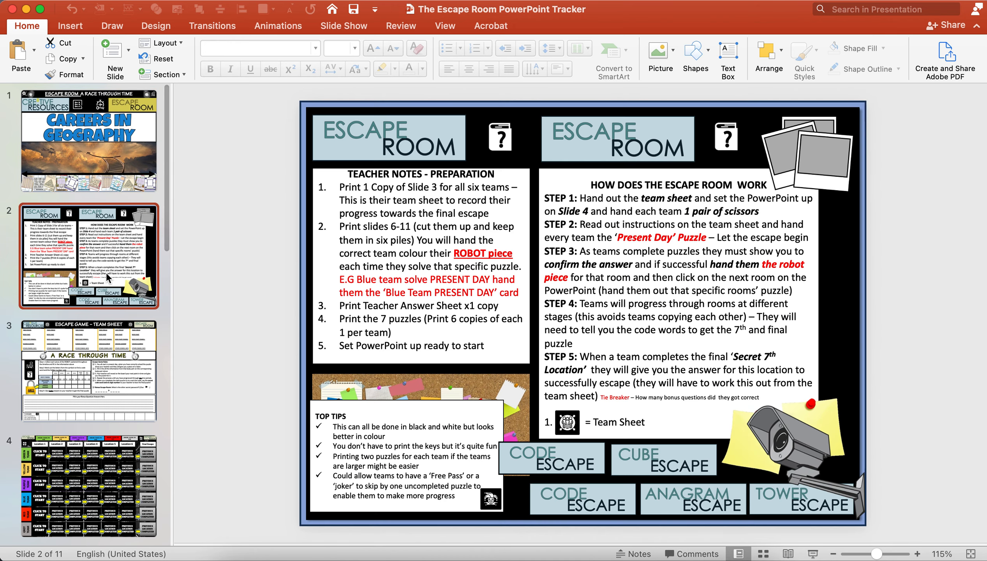
{"action": "left_click", "coordinate": [89, 372]}
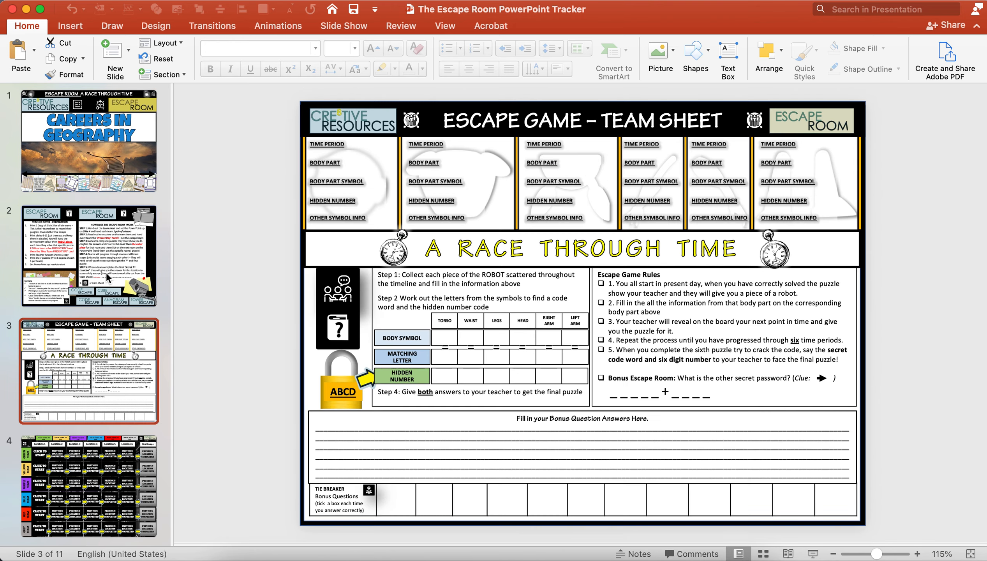
{"action": "scroll", "scroll_direction": "down", "scroll_amount": 3}
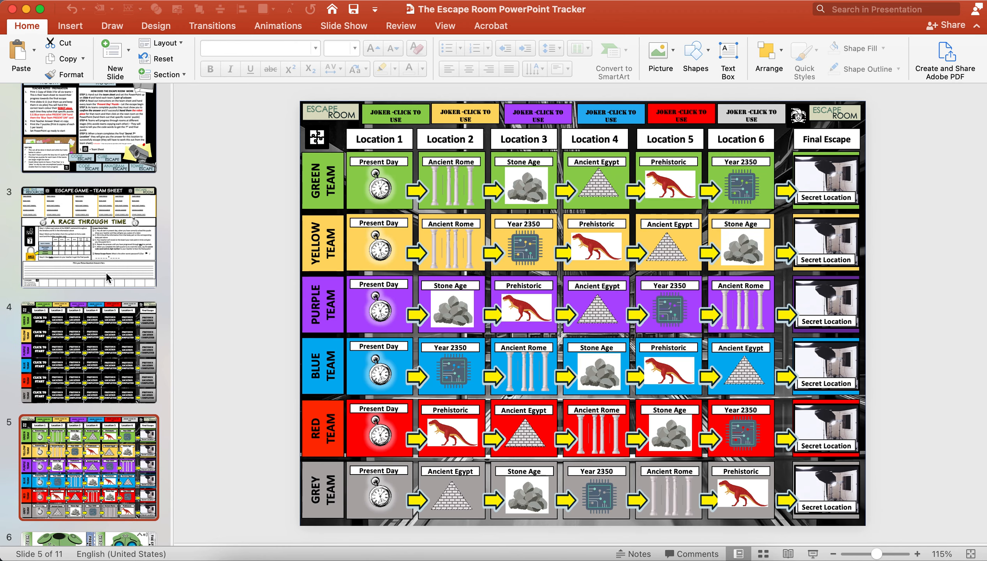
{"action": "scroll", "scroll_direction": "down", "scroll_amount": 3}
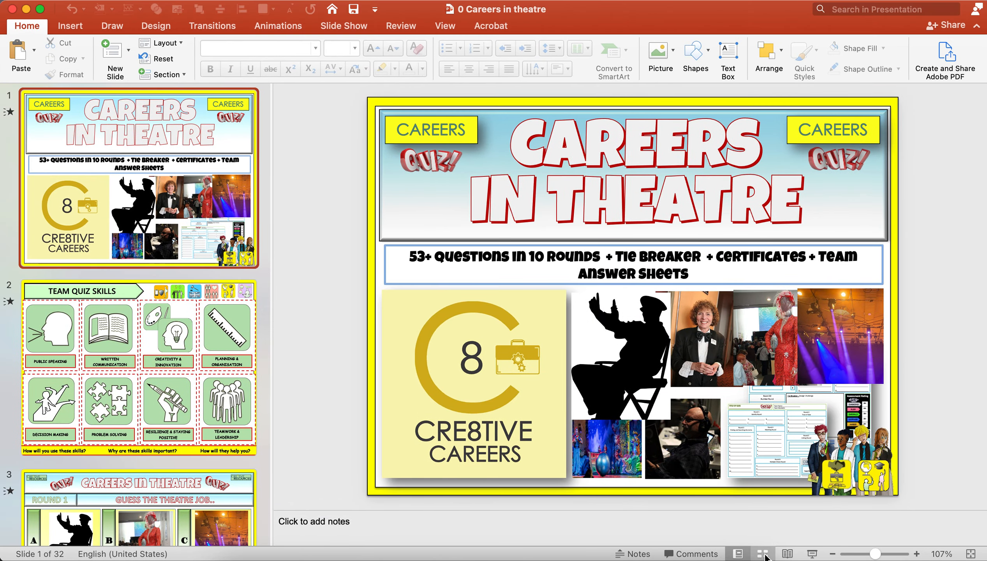
Survey all 32 Careers in Theatre slides in Slide Sorter and select slide 29
{"action": "left_click", "coordinate": [763, 554]}
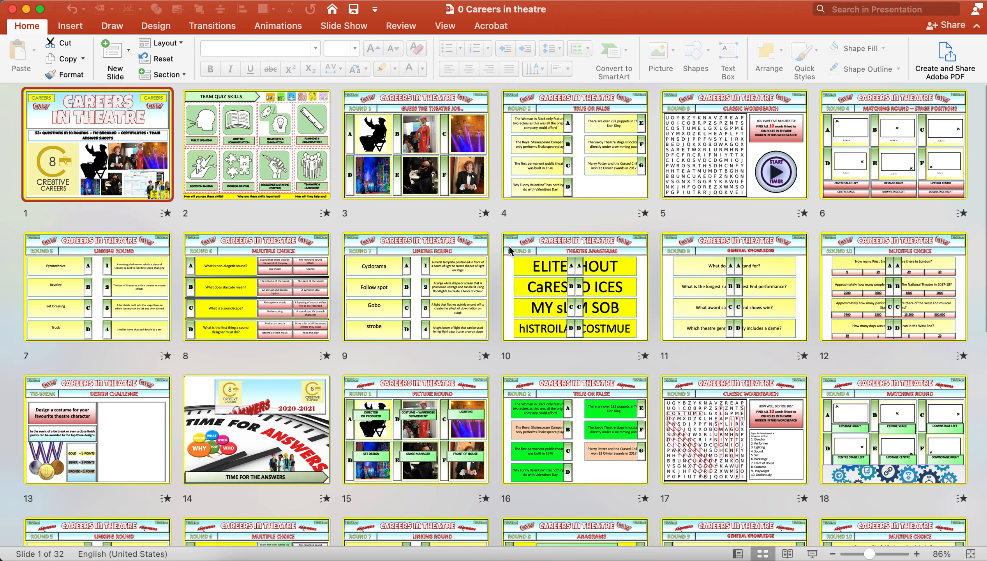
{"action": "scroll", "scroll_direction": "down", "scroll_amount": 3}
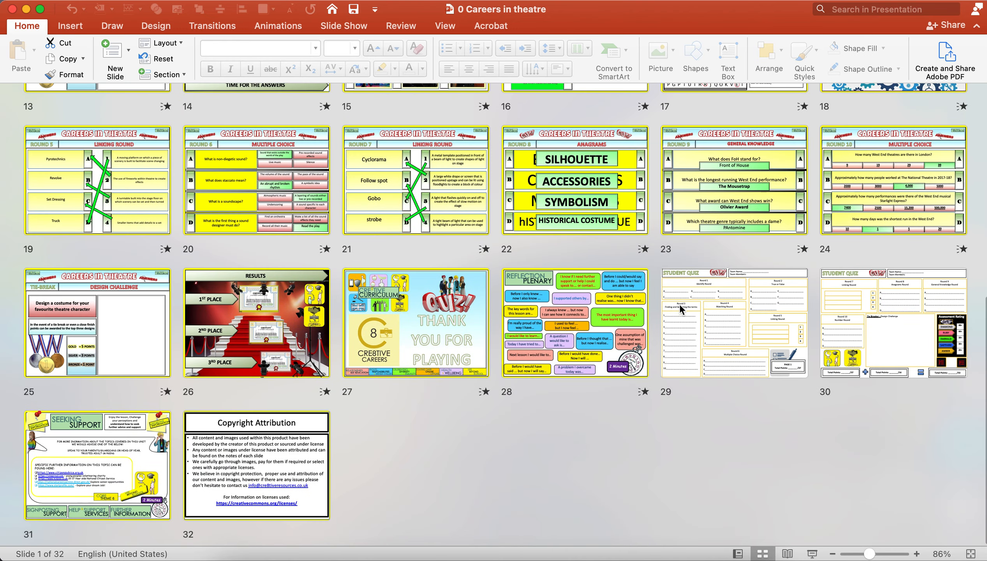
{"action": "left_click", "coordinate": [734, 321]}
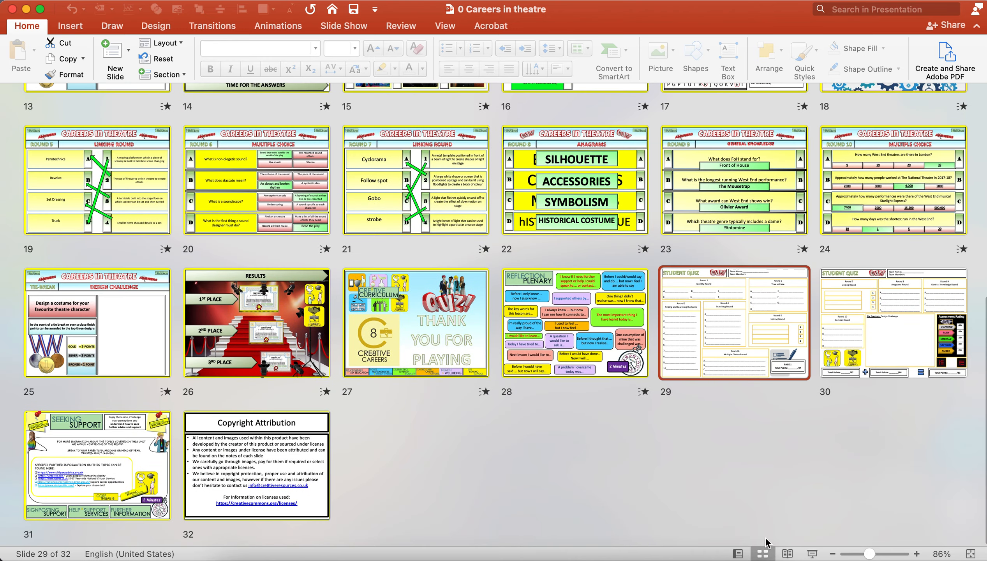
{"action": "left_click", "coordinate": [738, 553]}
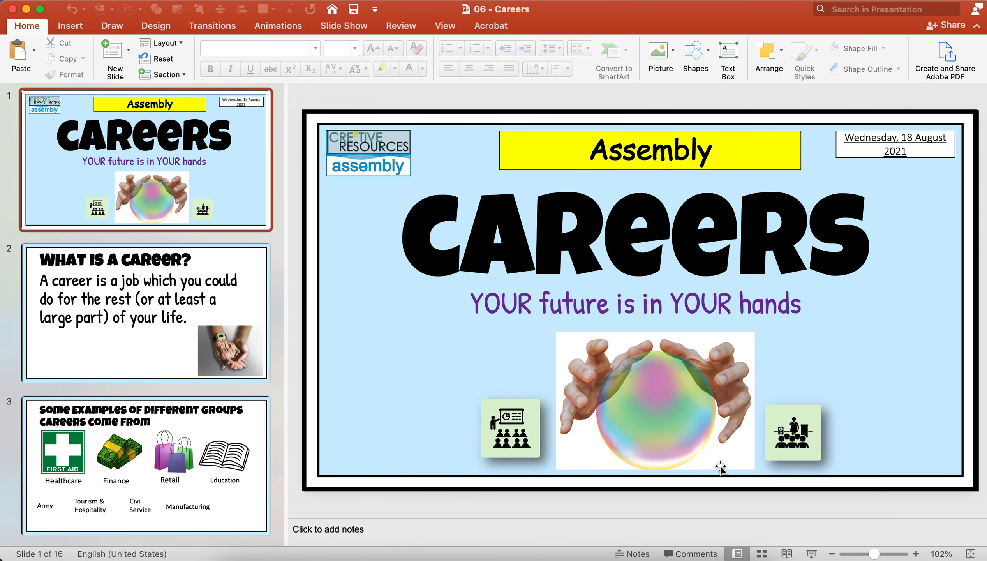
Show the Careers deck's Match the Job slide 5, then all 16 slides in Slide Sorter
{"action": "scroll", "scroll_direction": "down", "scroll_amount": 3}
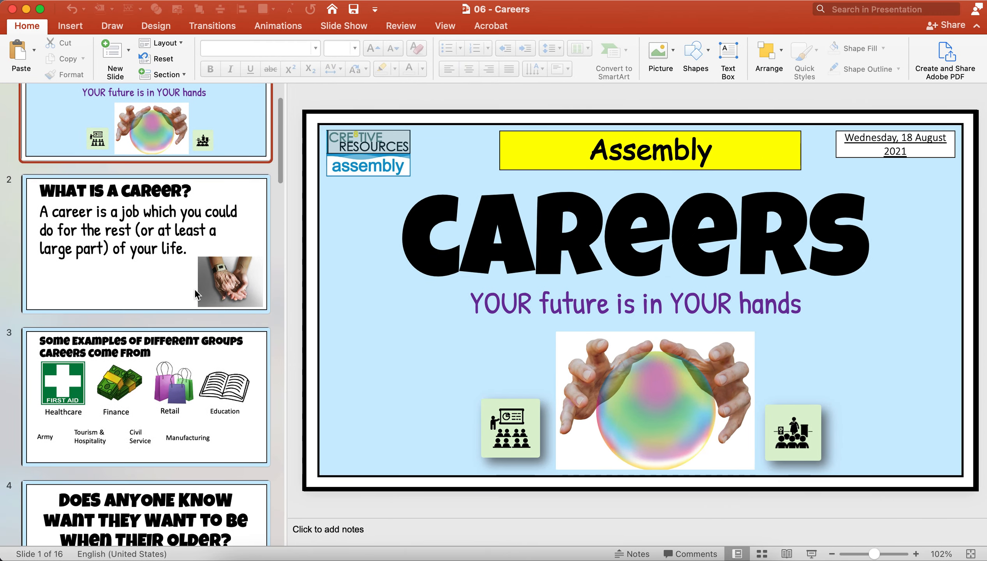
{"action": "left_click", "coordinate": [145, 246]}
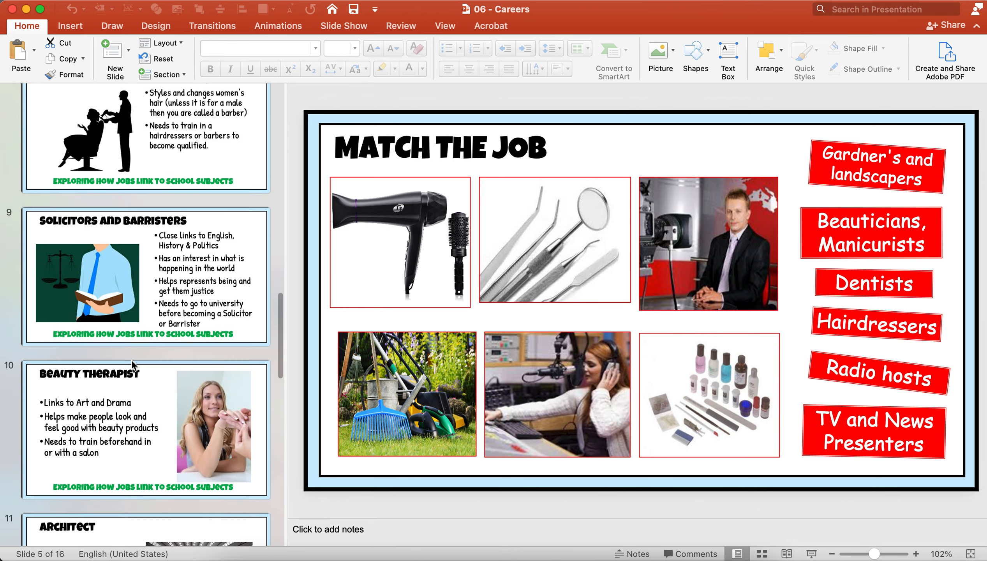
{"action": "left_click", "coordinate": [761, 554]}
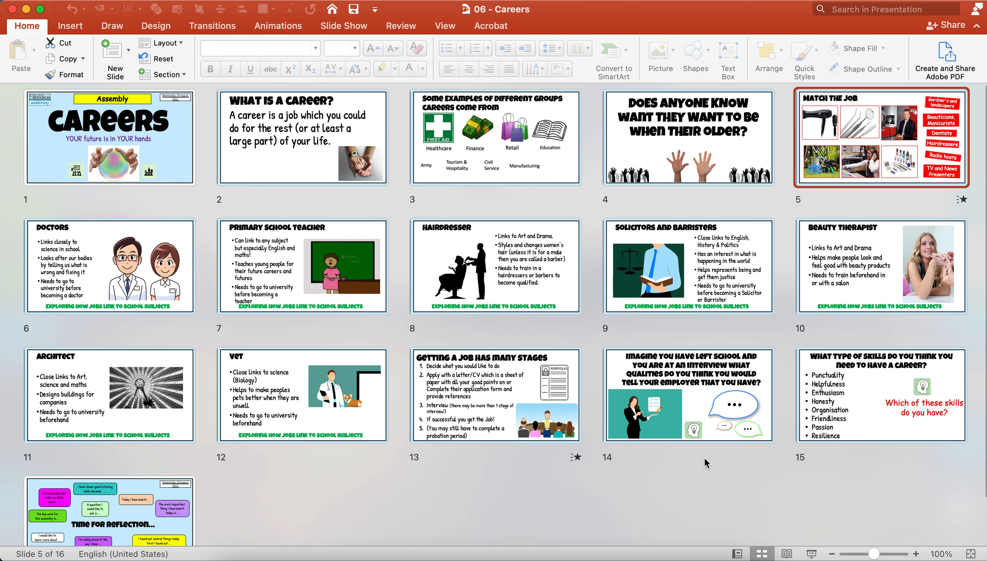
{"action": "mouse_move", "coordinate": [274, 235]}
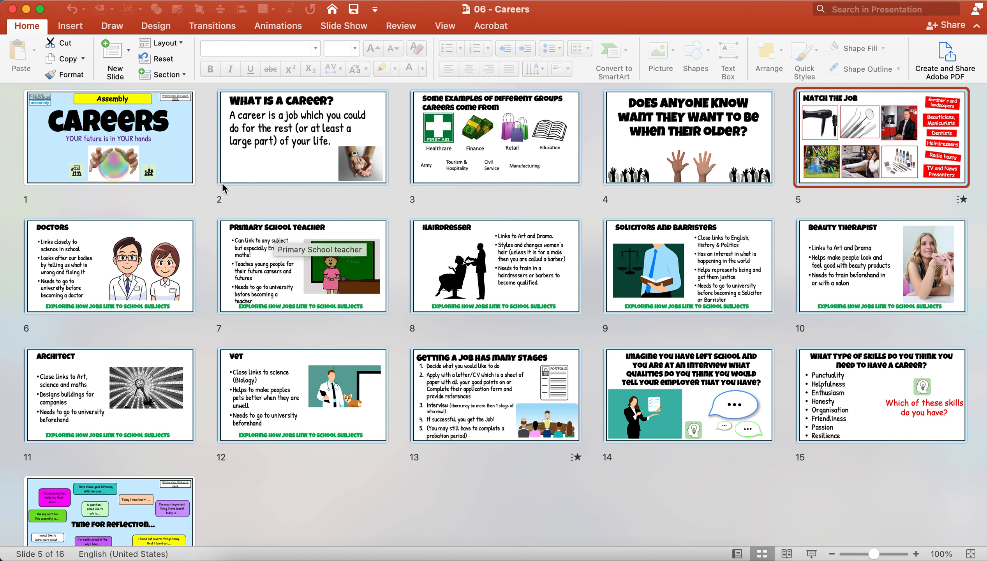
{"action": "mouse_move", "coordinate": [738, 515]}
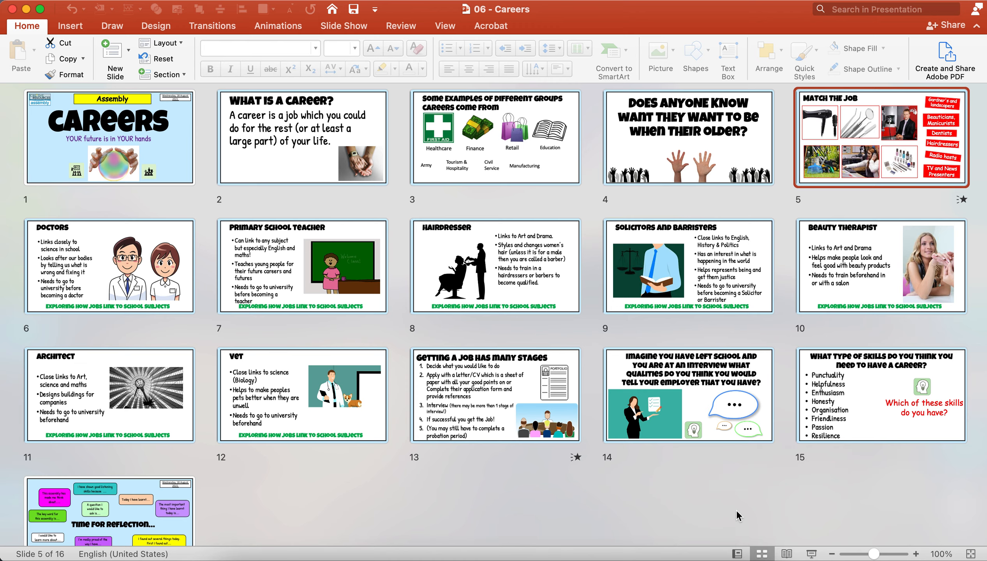
{"action": "mouse_move", "coordinate": [755, 386]}
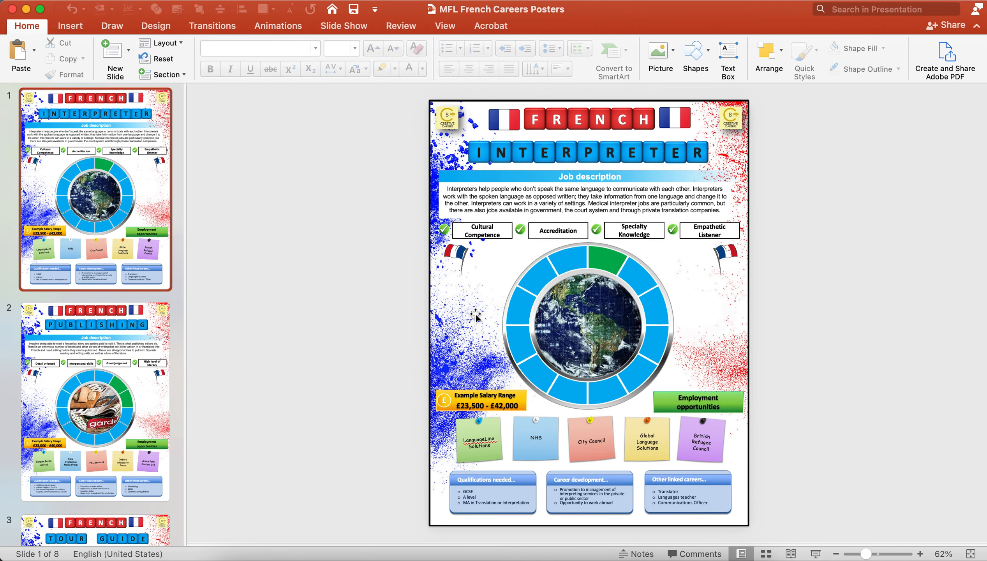
Show all eight French careers posters in Slide Sorter with enlarged thumbnails
{"action": "left_click", "coordinate": [766, 554]}
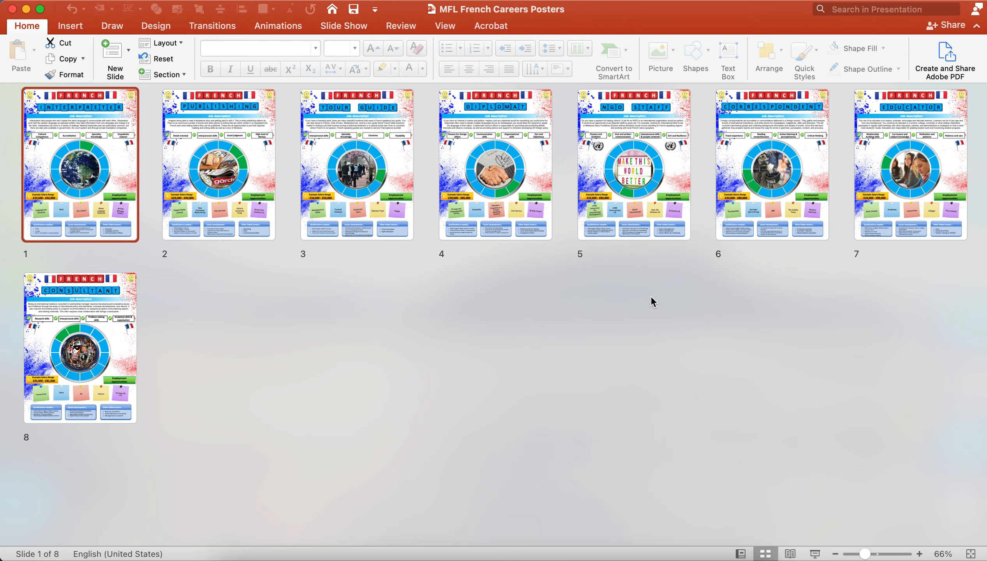
{"action": "left_click_drag", "start_coordinate": [866, 554], "coordinate": [888, 554]}
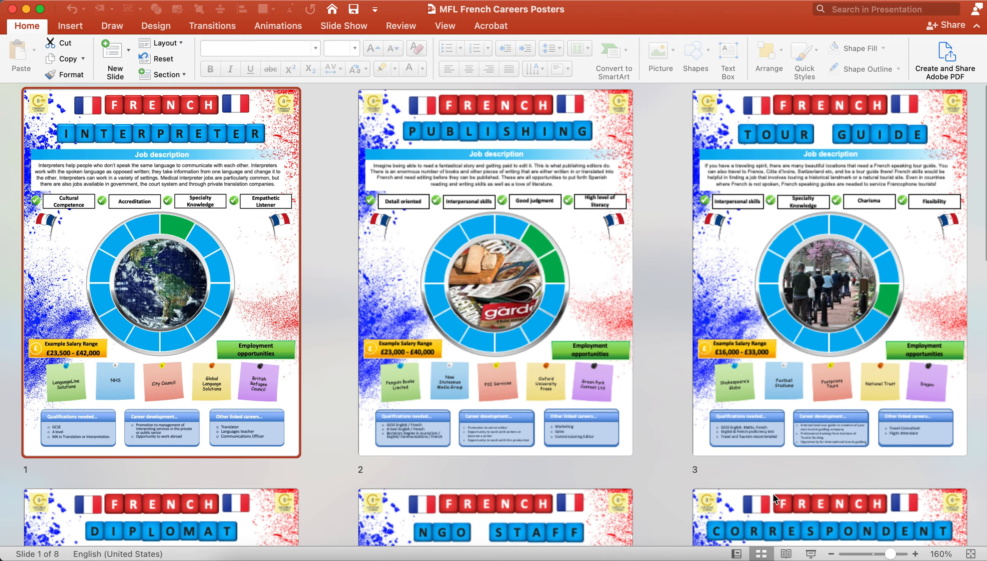
{"action": "scroll", "scroll_direction": "down", "scroll_amount": 3}
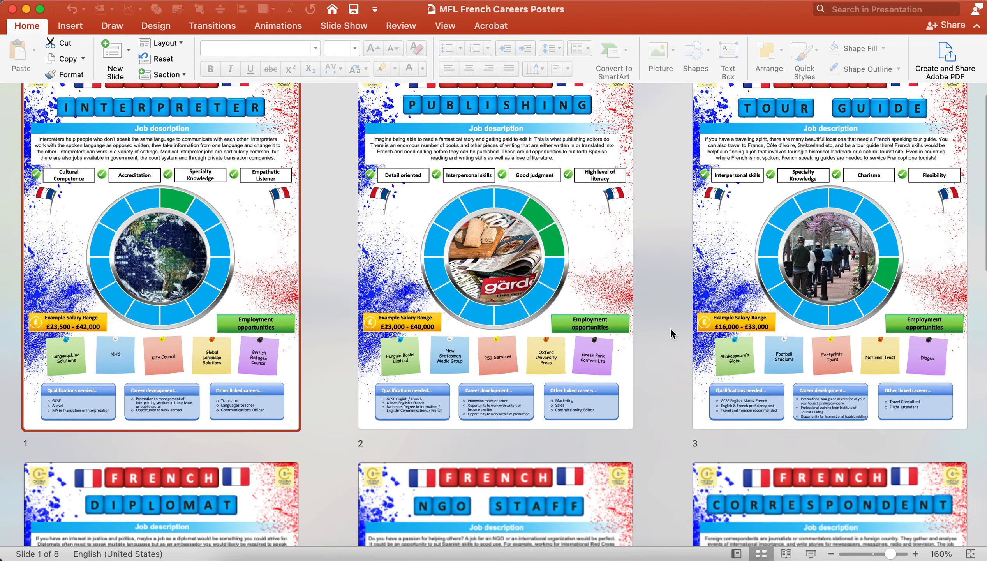
{"action": "scroll", "scroll_direction": "down", "scroll_amount": 3}
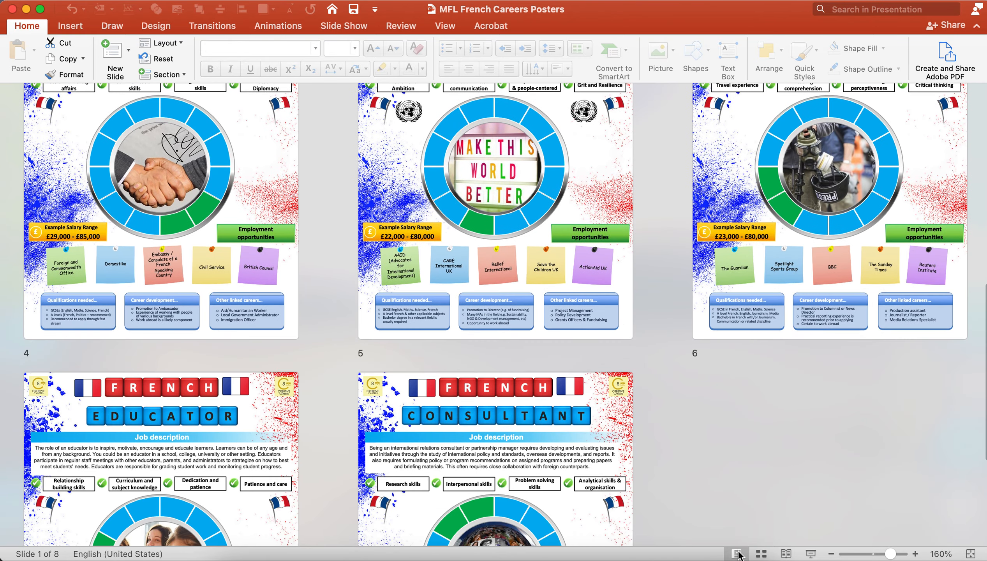
Return to Normal view and bring up the Publishing poster
{"action": "left_click", "coordinate": [735, 554]}
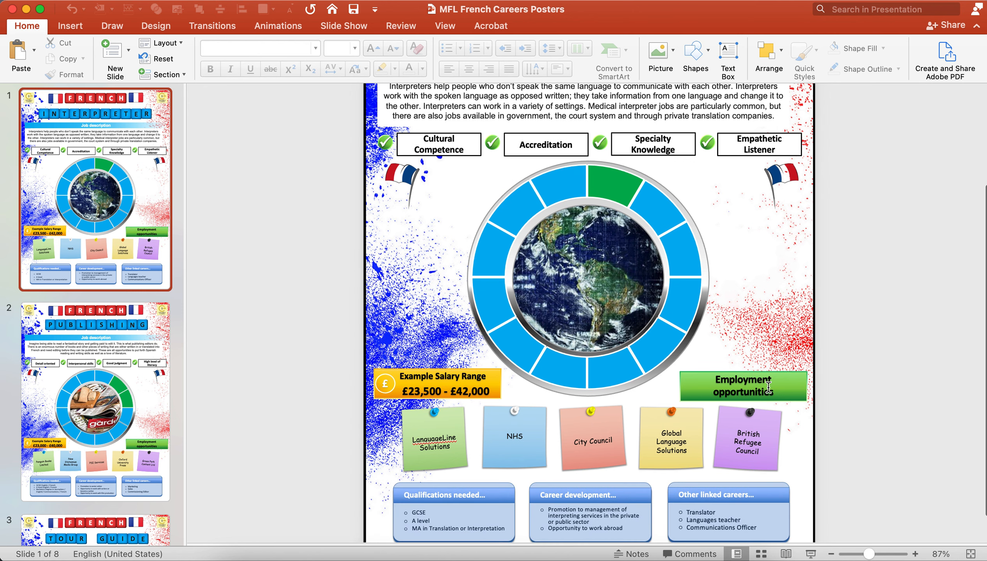
{"action": "scroll", "scroll_direction": "down", "scroll_amount": 3}
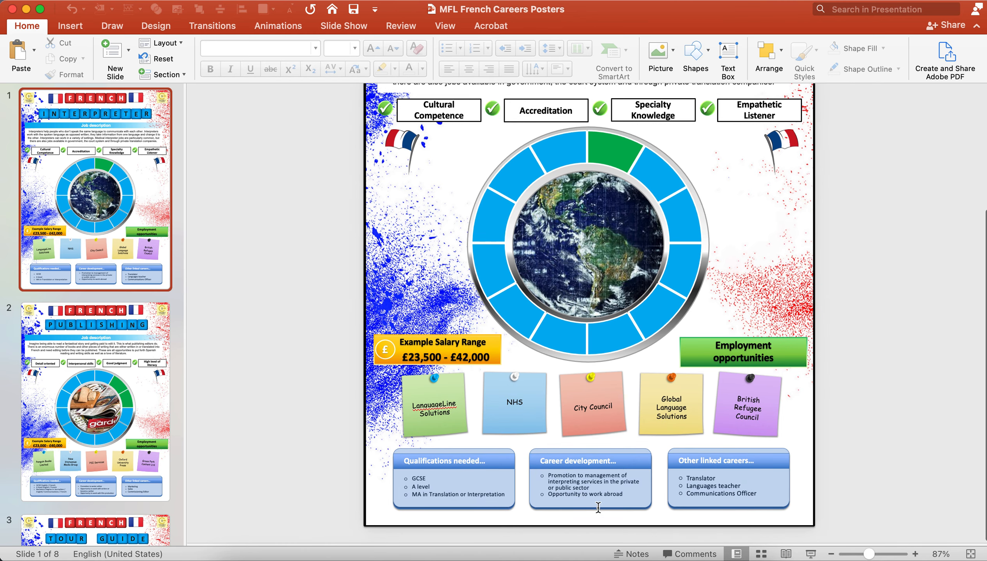
{"action": "scroll", "scroll_direction": "down", "scroll_amount": 3}
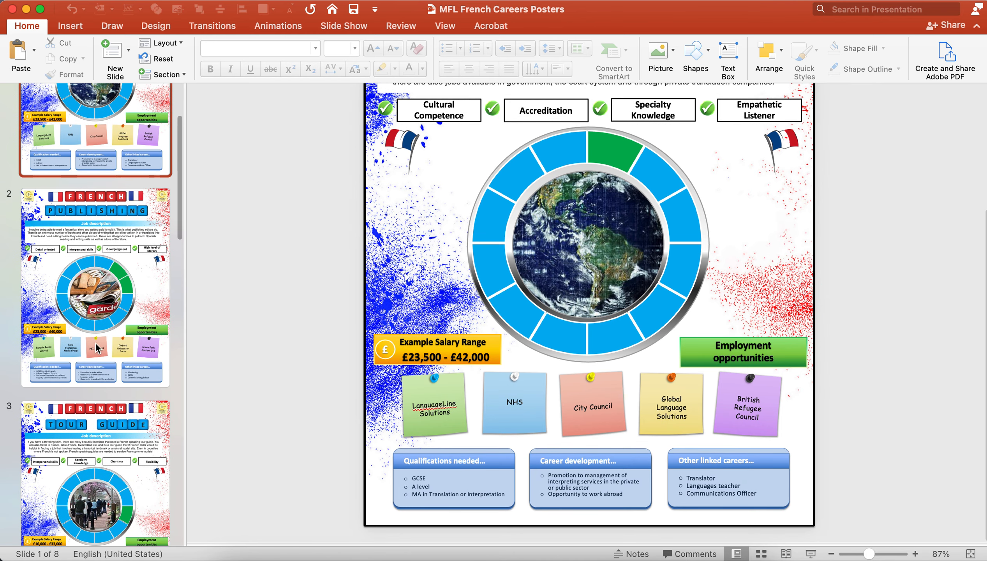
{"action": "left_click", "coordinate": [94, 283]}
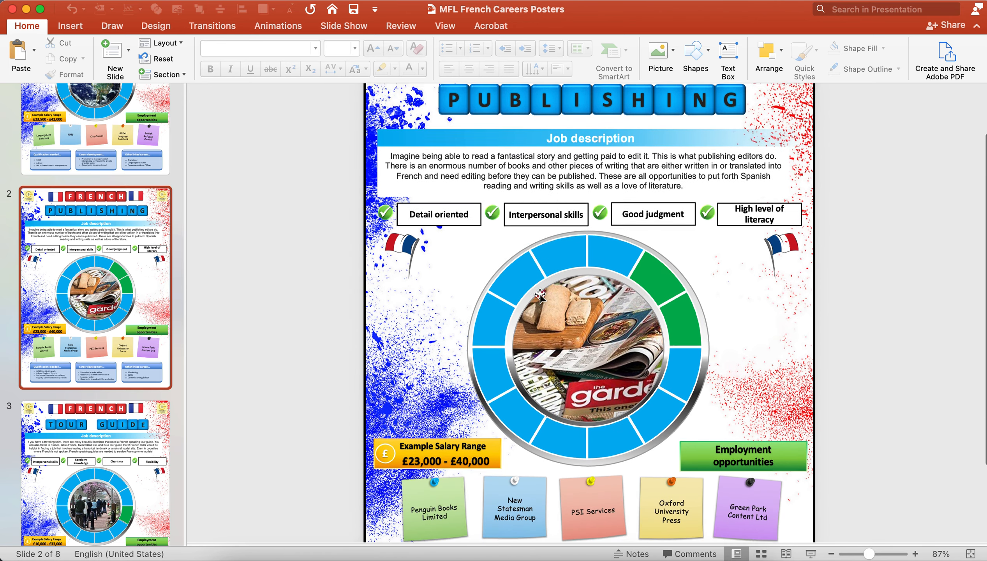
{"action": "scroll", "scroll_direction": "down", "scroll_amount": 3}
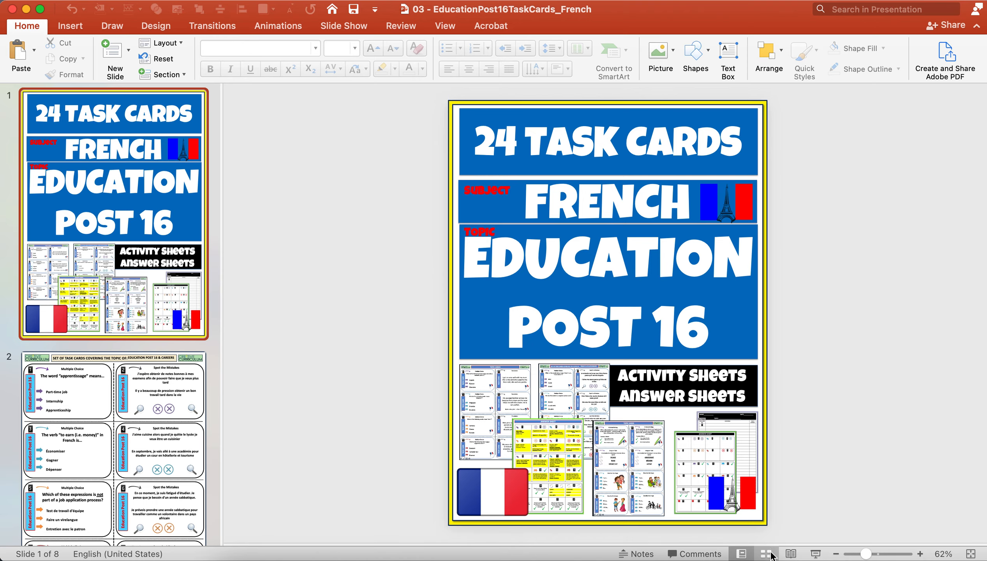
Scroll through the Education Post 16 task cards and answer sheets, then reopen the brochure
{"action": "left_click", "coordinate": [766, 554]}
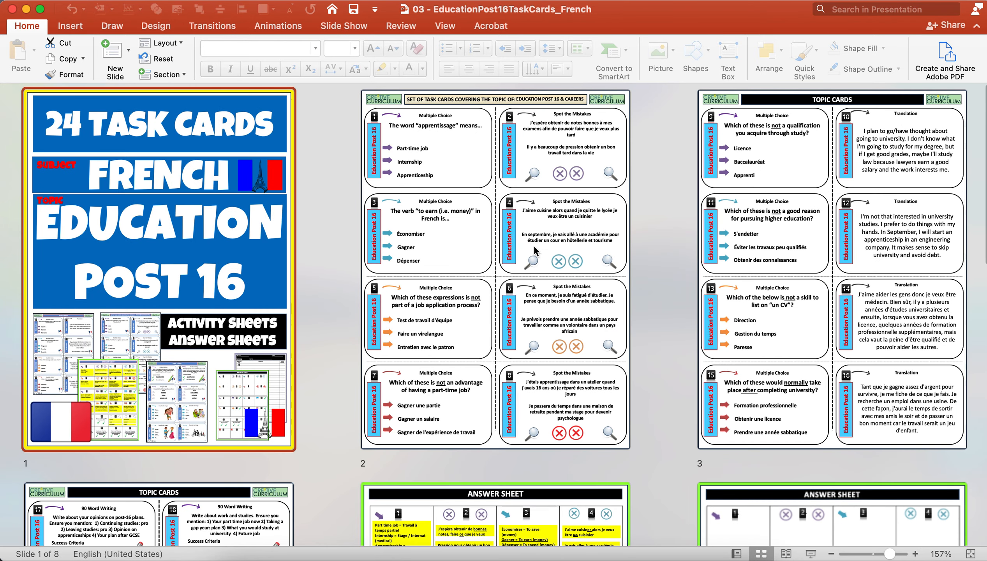
{"action": "scroll", "scroll_direction": "down", "scroll_amount": 3}
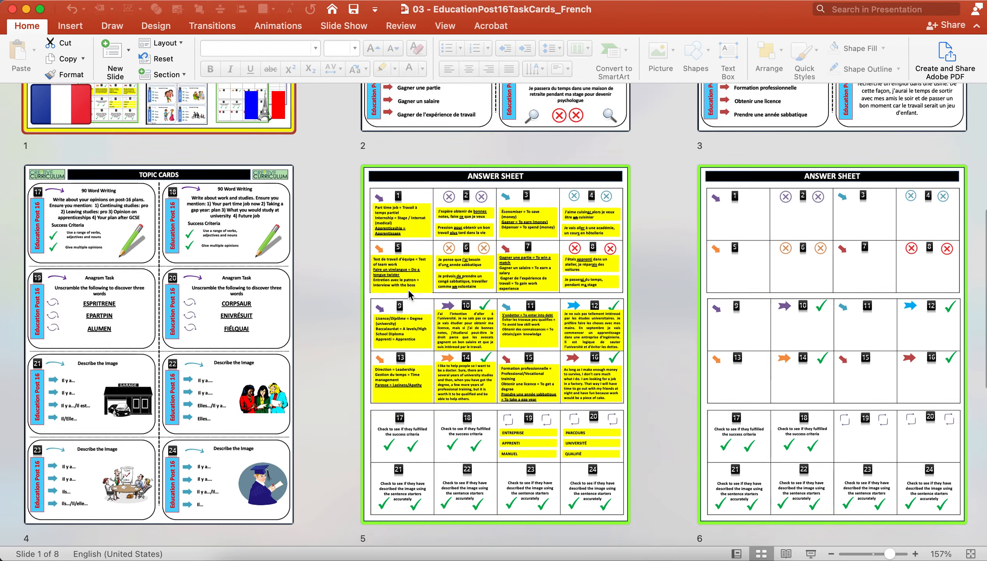
{"action": "scroll", "scroll_direction": "down", "scroll_amount": 3}
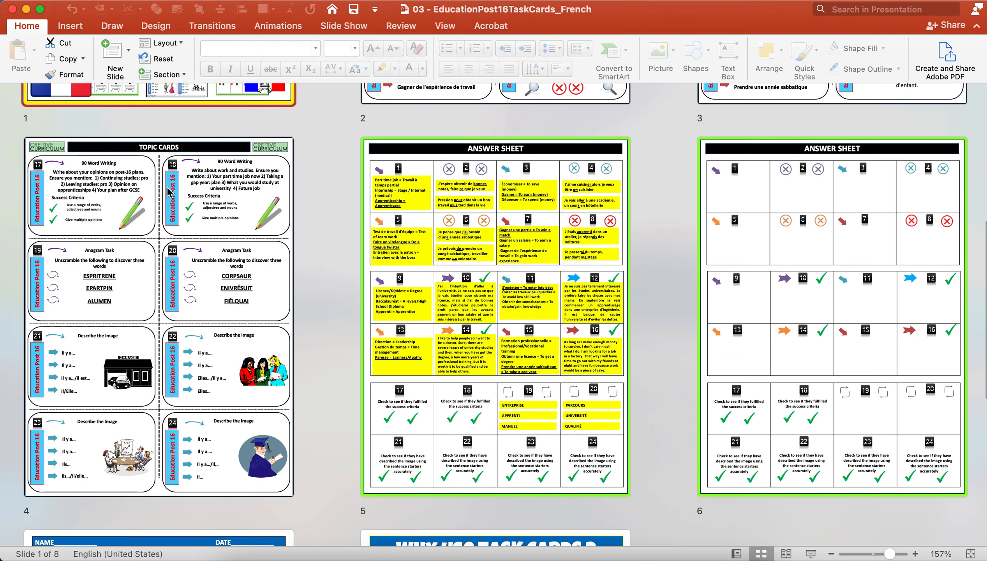
{"action": "scroll", "scroll_direction": "down", "scroll_amount": 3}
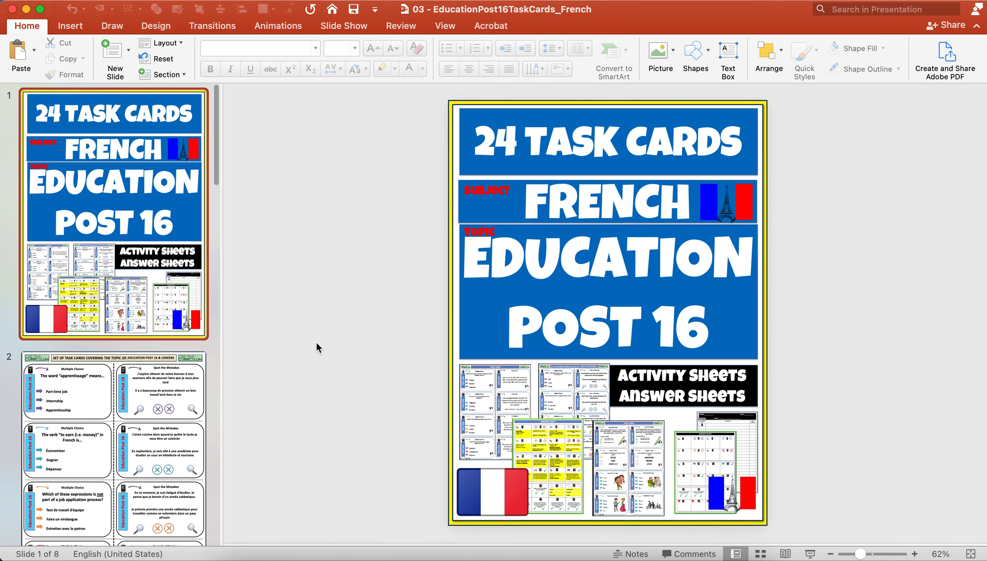
{"action": "scroll", "scroll_direction": "down", "scroll_amount": 3}
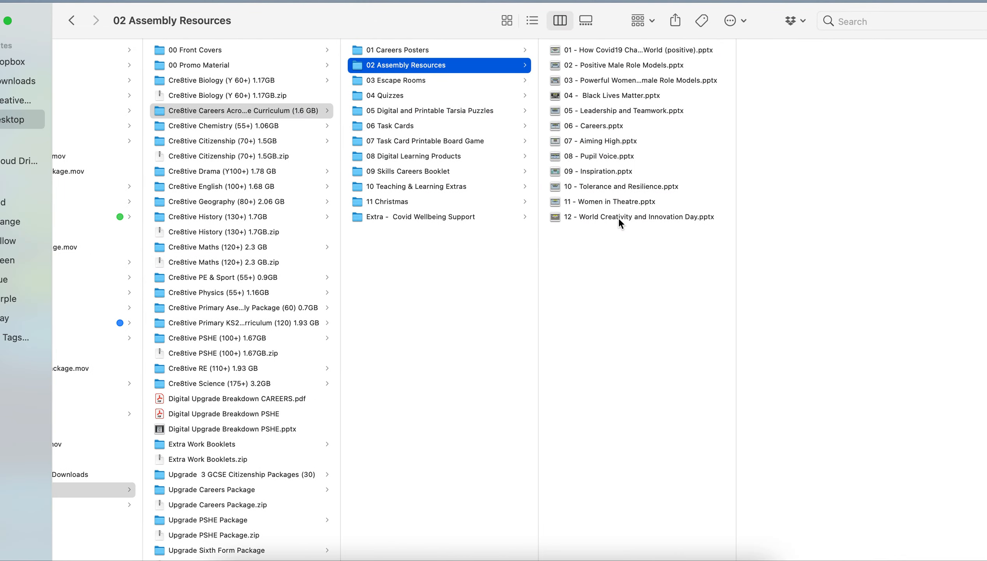
{"action": "double_click", "coordinate": [240, 111]}
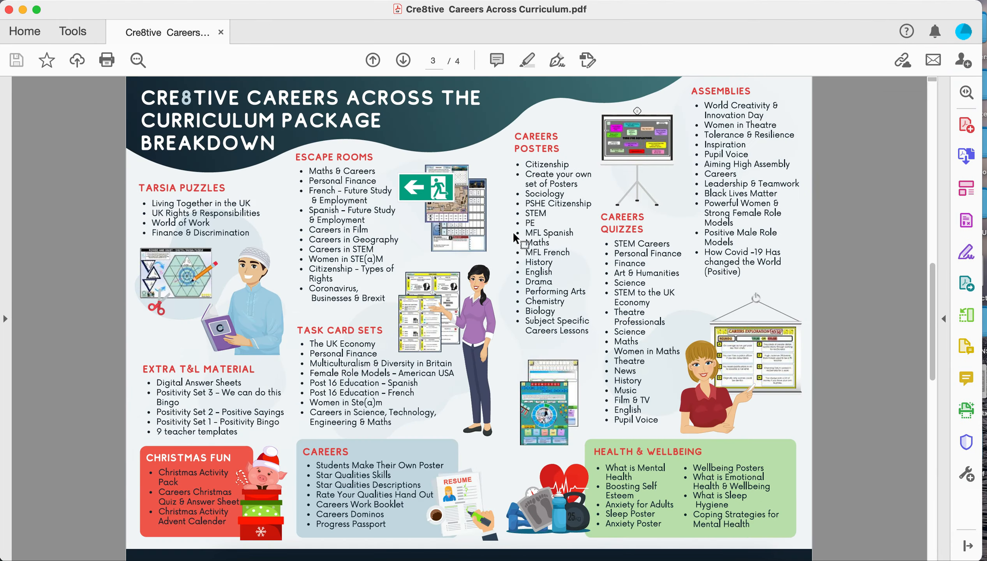